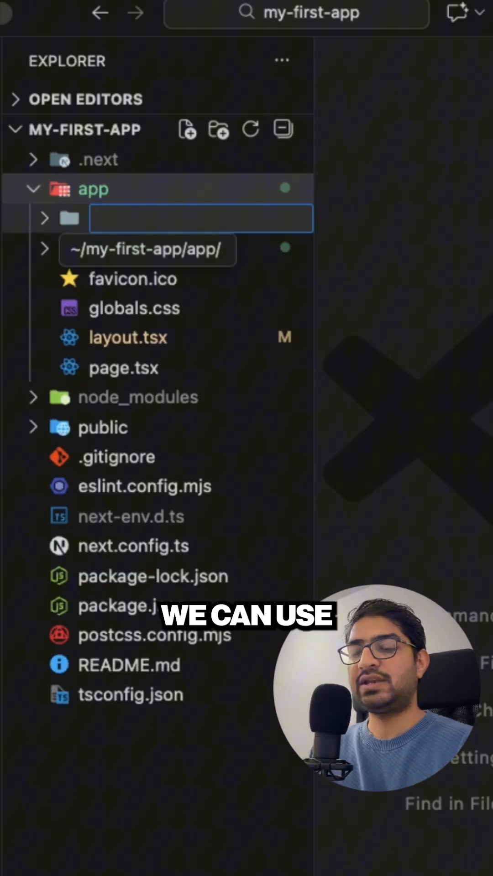
Step: Create the (auth) route group folder under app with a login folder holding page.tsx
text(contact)
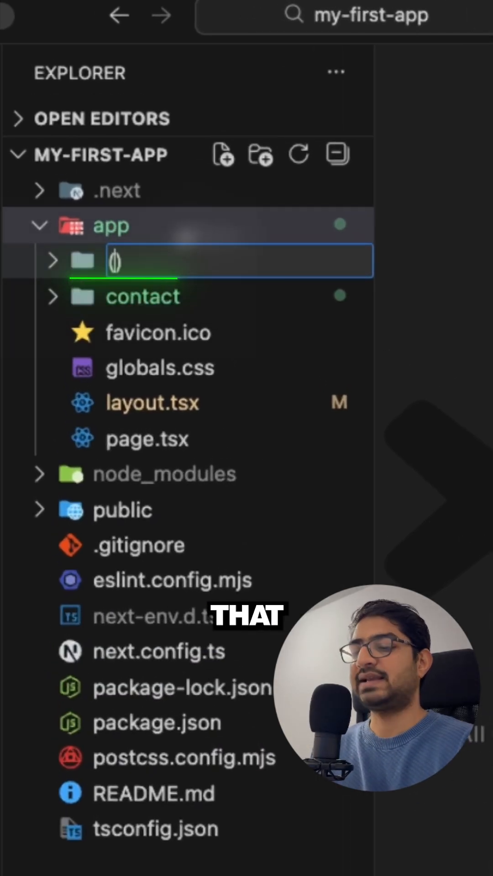
text((auth))
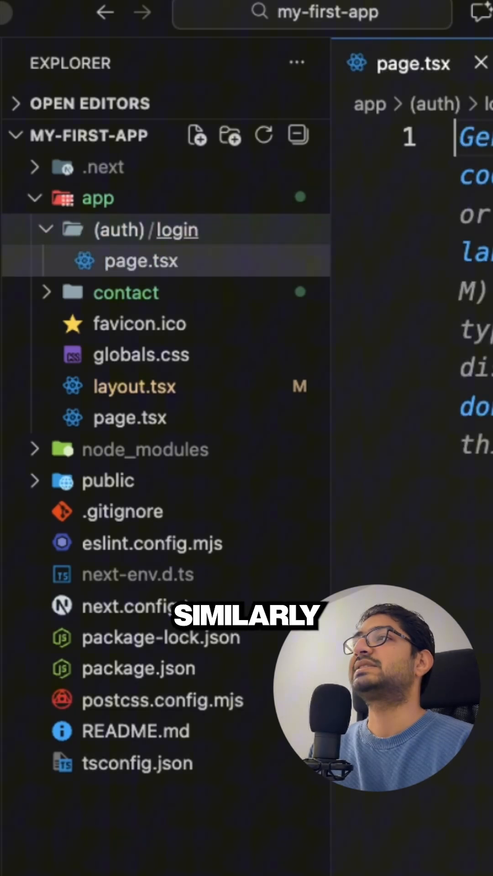
Step: Add a register folder with register.tsx beside login and start editing it
click(229, 135)
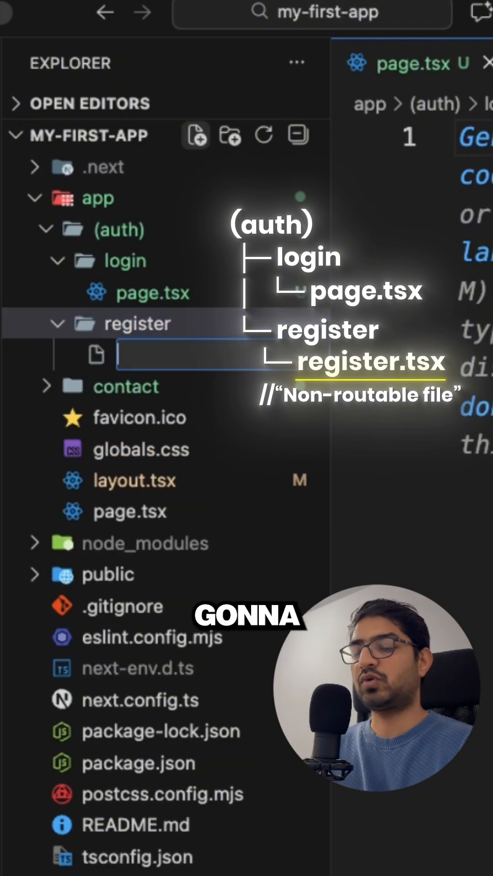
text(register.tsx)
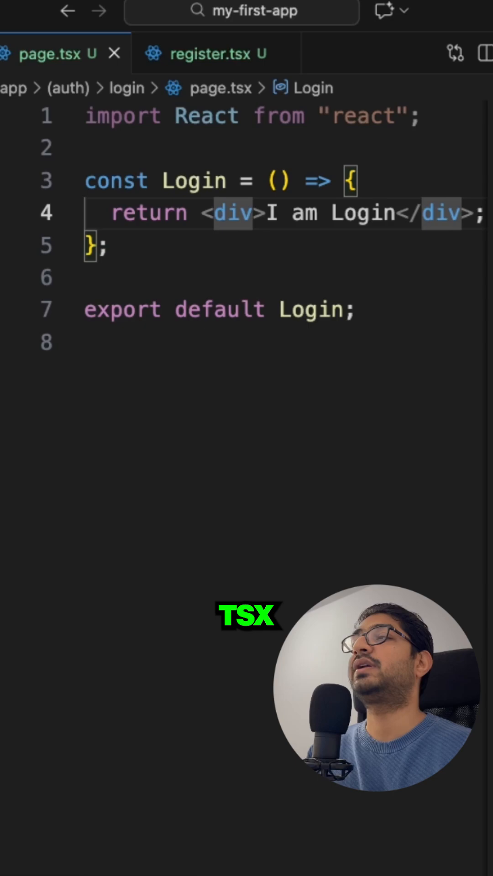
click(215, 53)
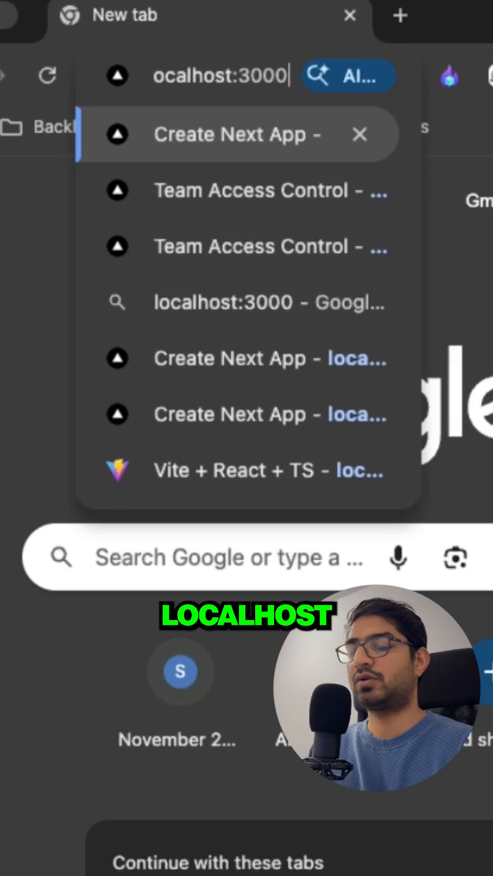
Step: Navigate the browser to localhost:3000/login to confirm the login route is reachable
text(/login)
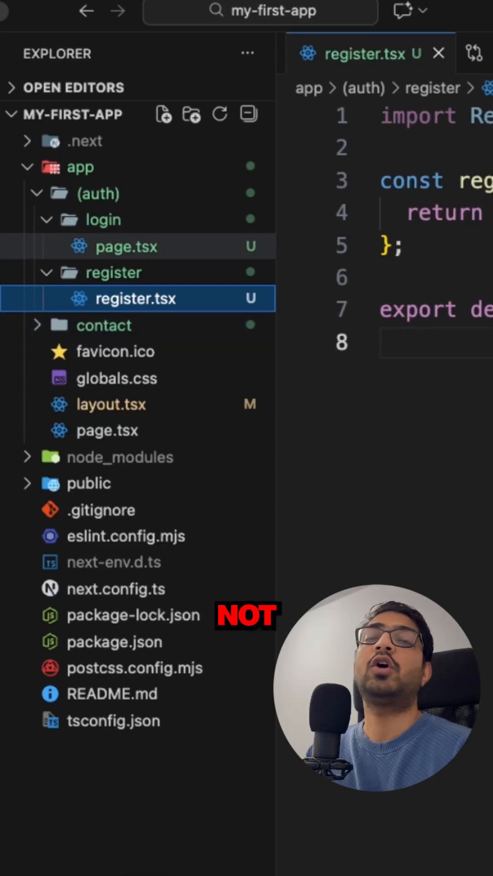
mouse_move(134, 299)
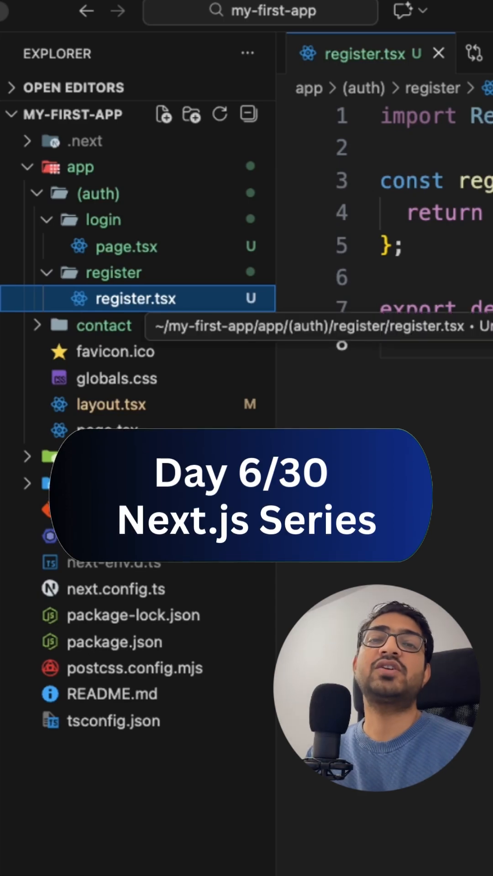